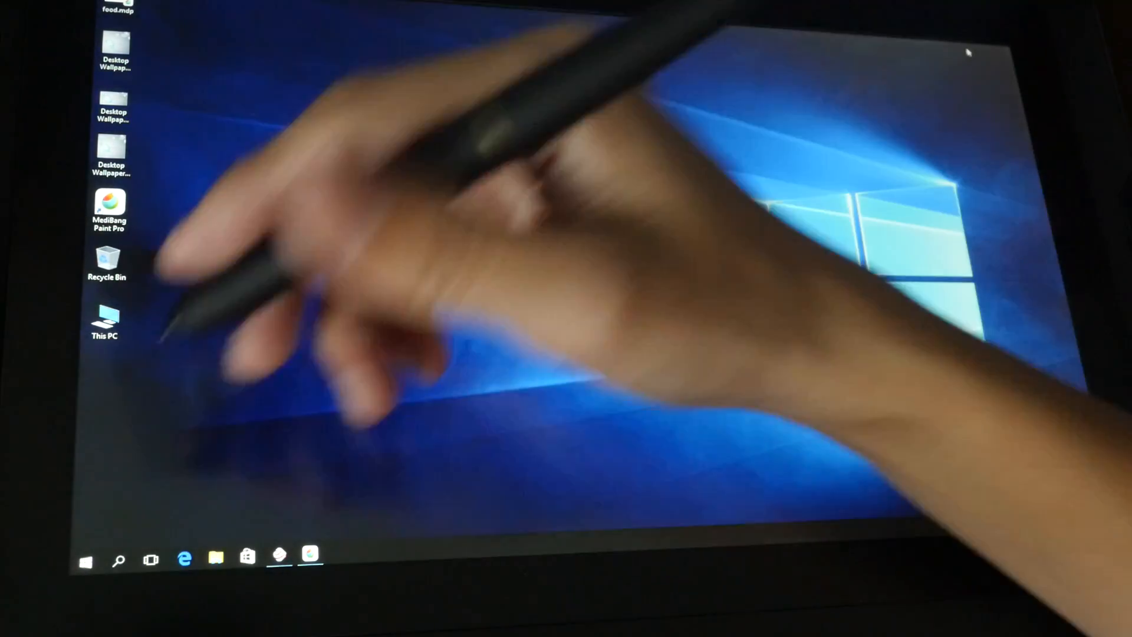
Step: Browse the Start menu's app list to the Tablet group, then dismiss the menu
left_click(85, 561)
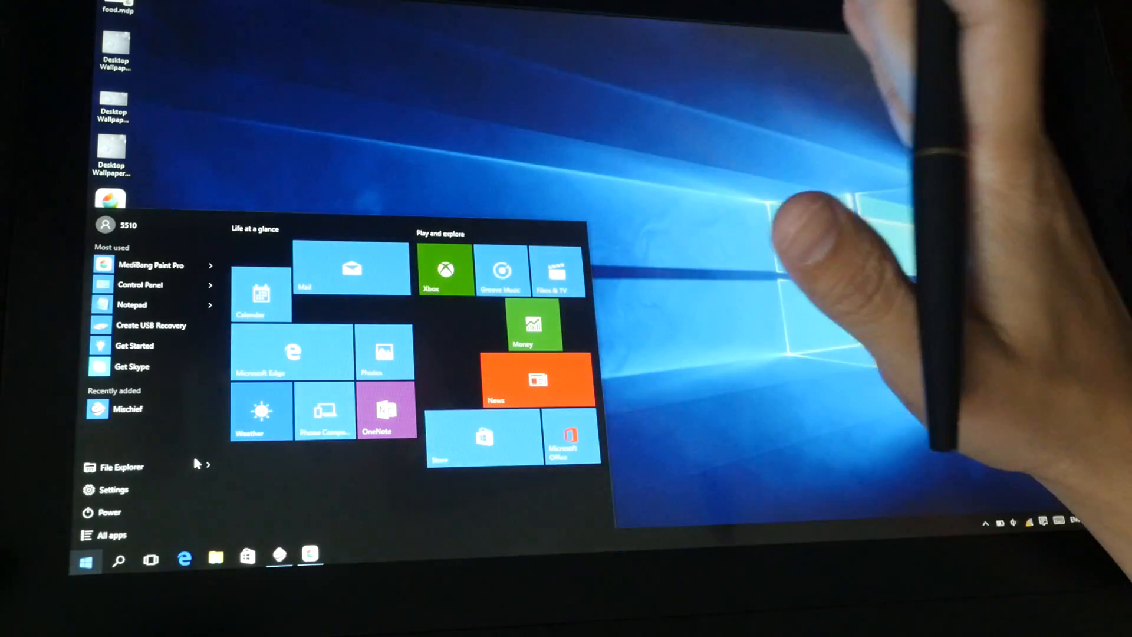
left_click(110, 535)
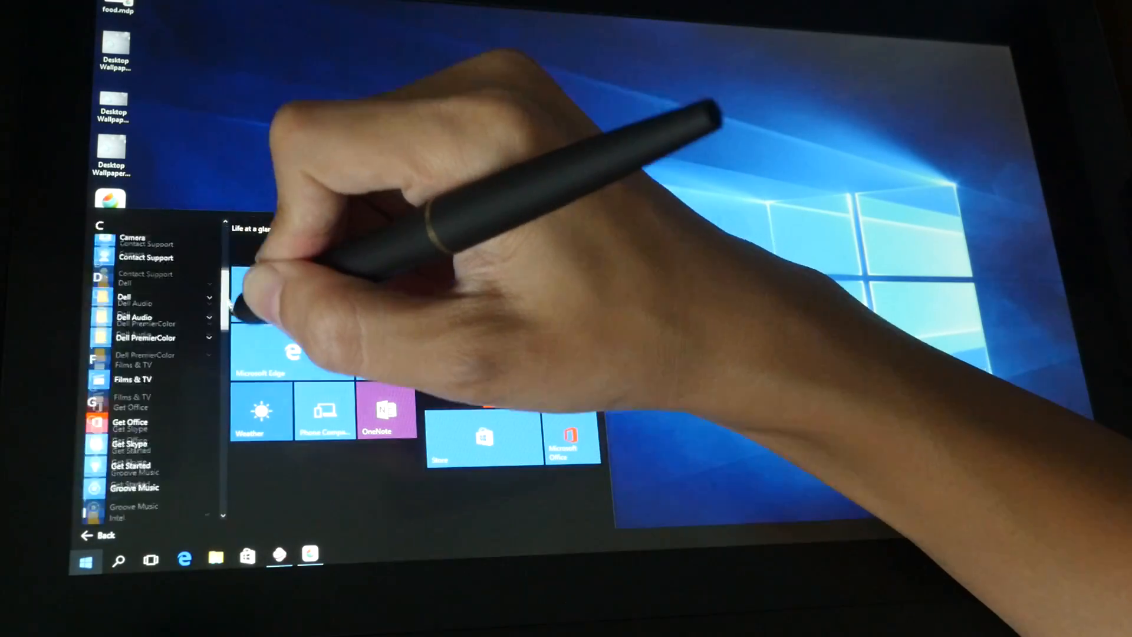
scroll("down", 3)
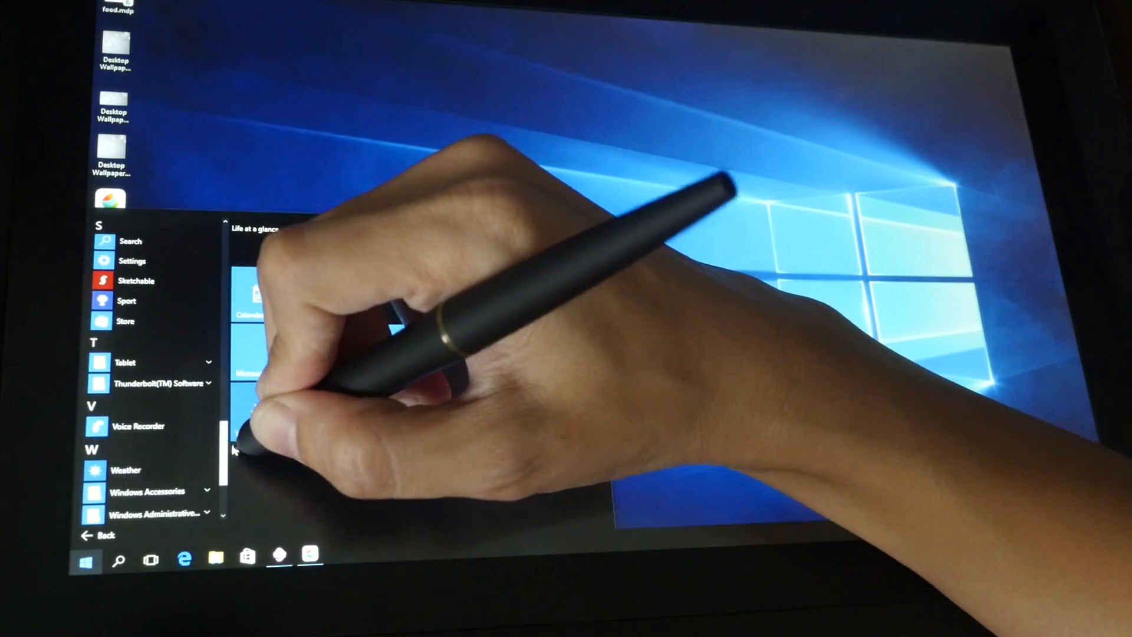
left_click(125, 362)
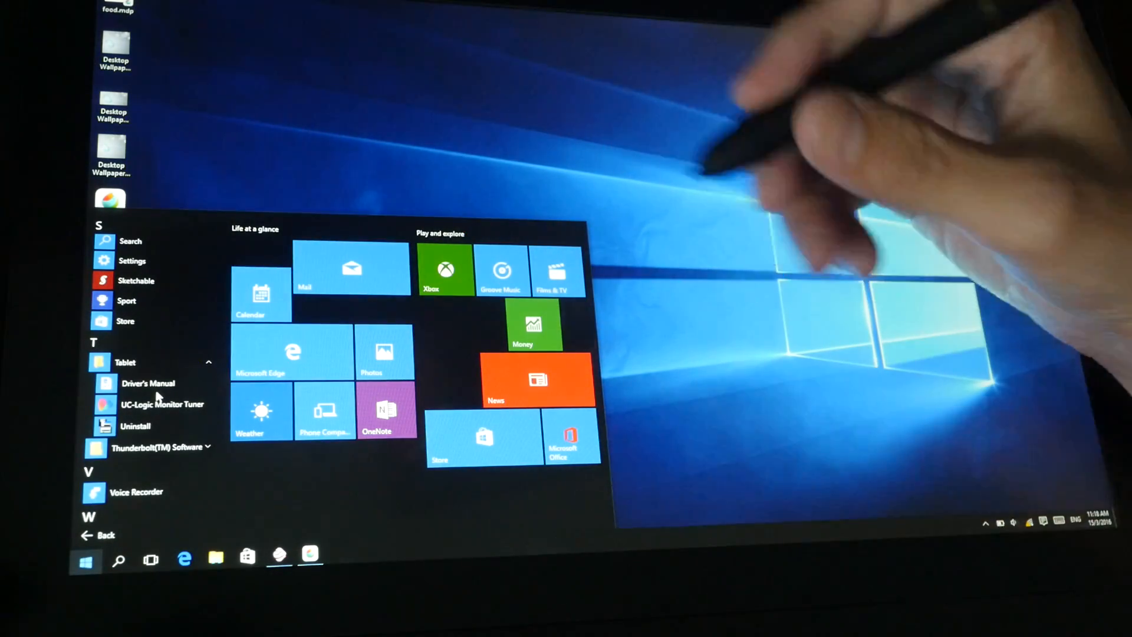
left_click(84, 561)
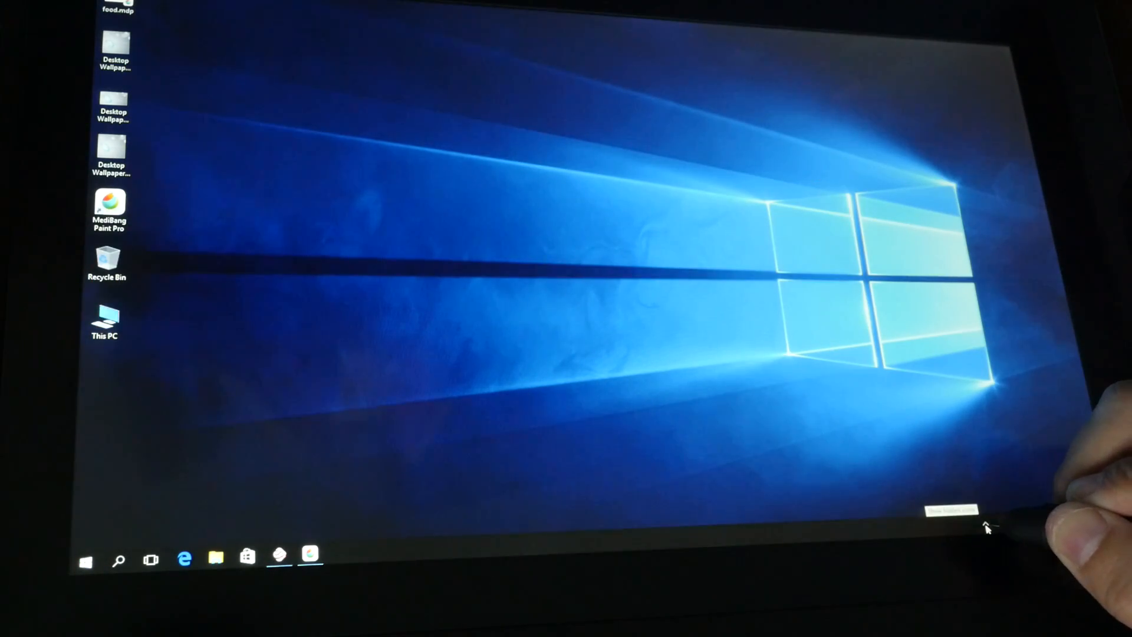
Step: Launch the ARTISUL D13 control panel from the system tray onto its Info page
left_click(983, 526)
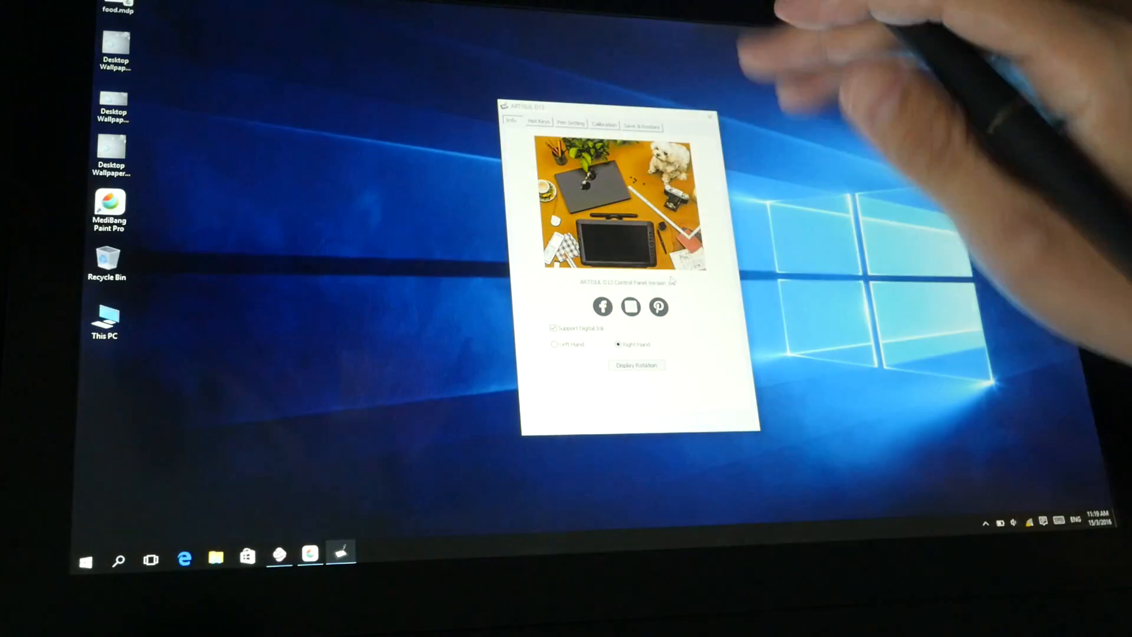
left_click_drag(628, 108, 455, 105)
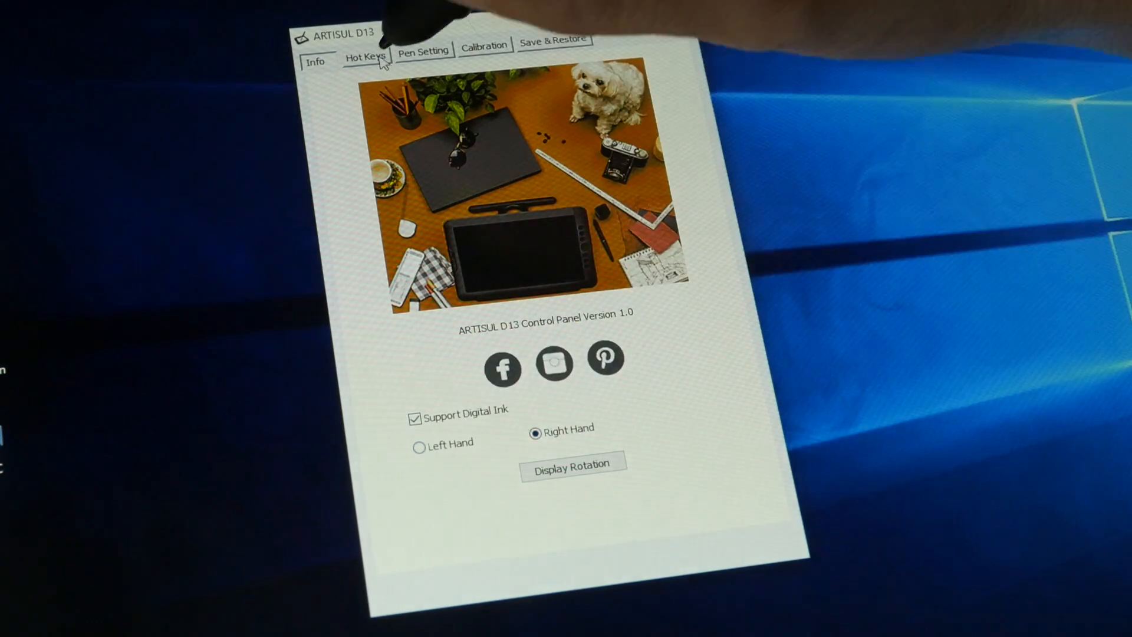
Step: Review the Hot Keys page and keep the scroll dial on Decrease/Increase Brush Size
left_click(366, 51)
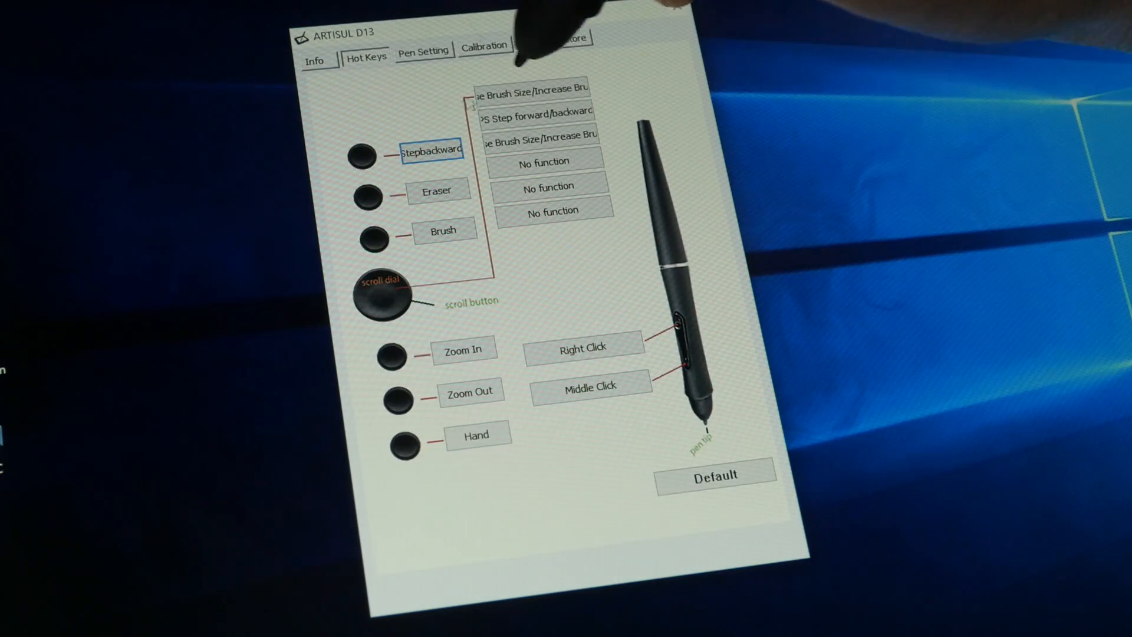
left_click(530, 94)
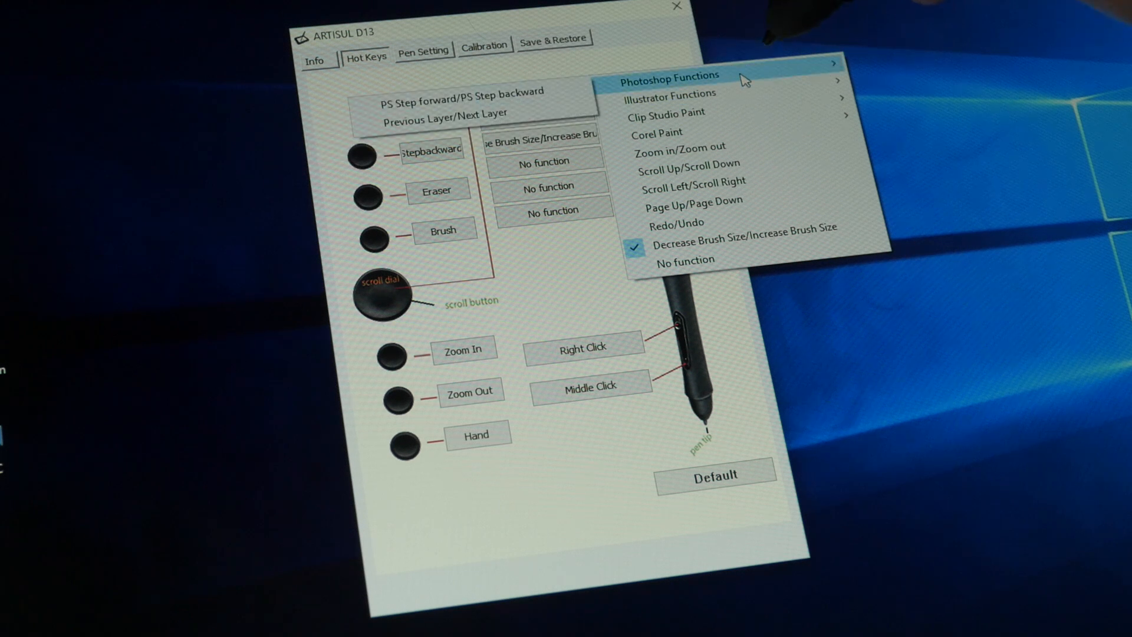
mouse_move(751, 124)
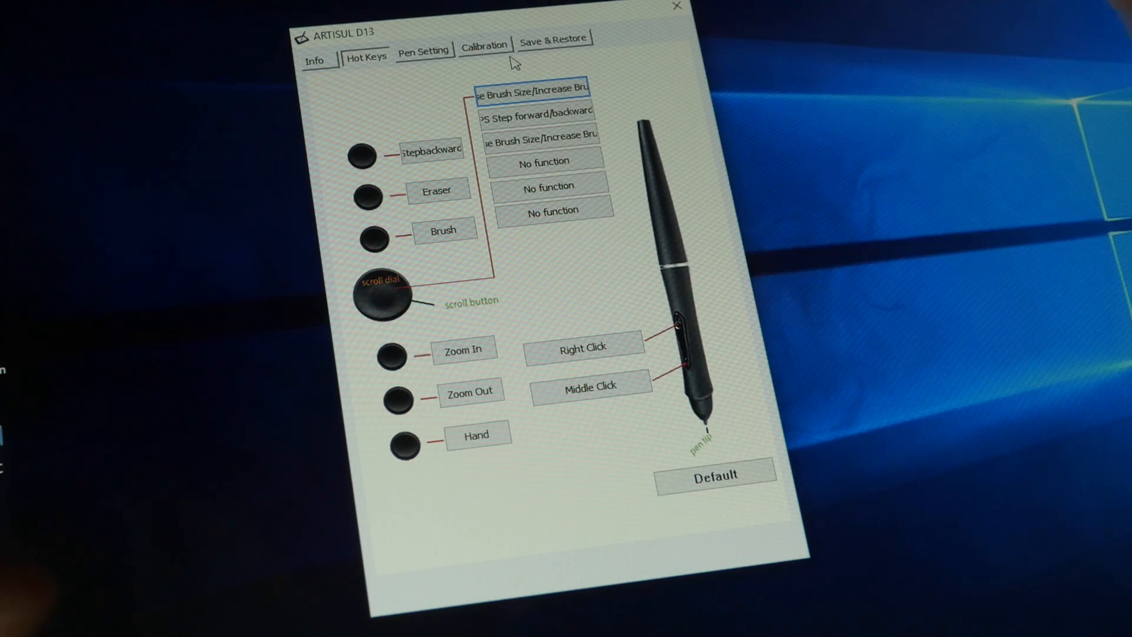
left_click(534, 93)
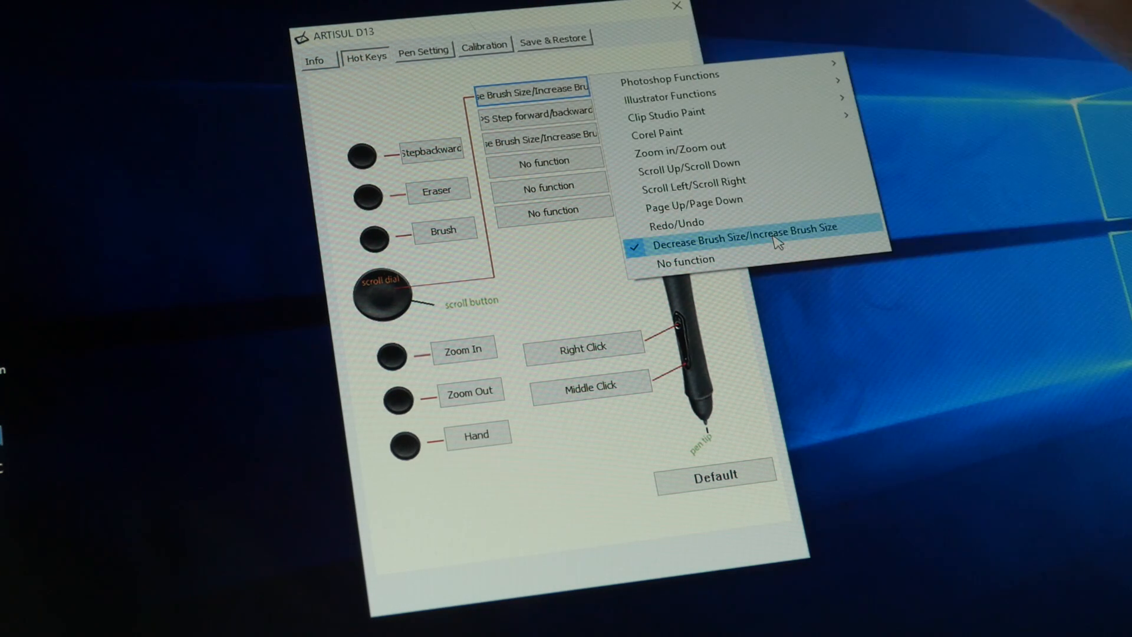
left_click(736, 239)
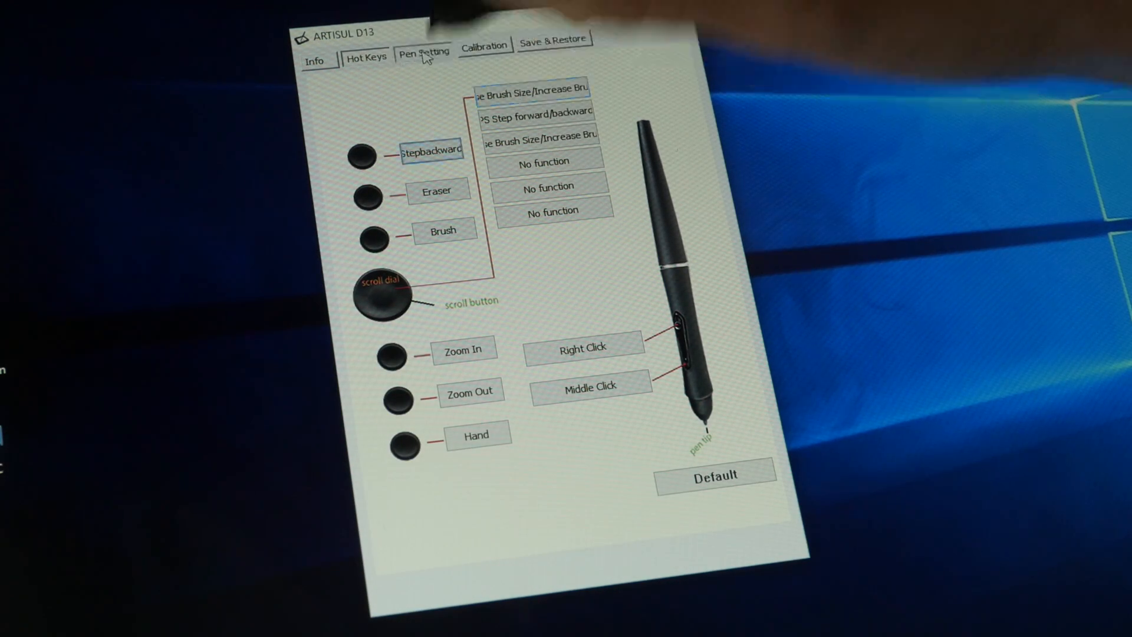
Step: View the Pen Setting pressure test, then the Calibration page with monitor options
left_click(425, 52)
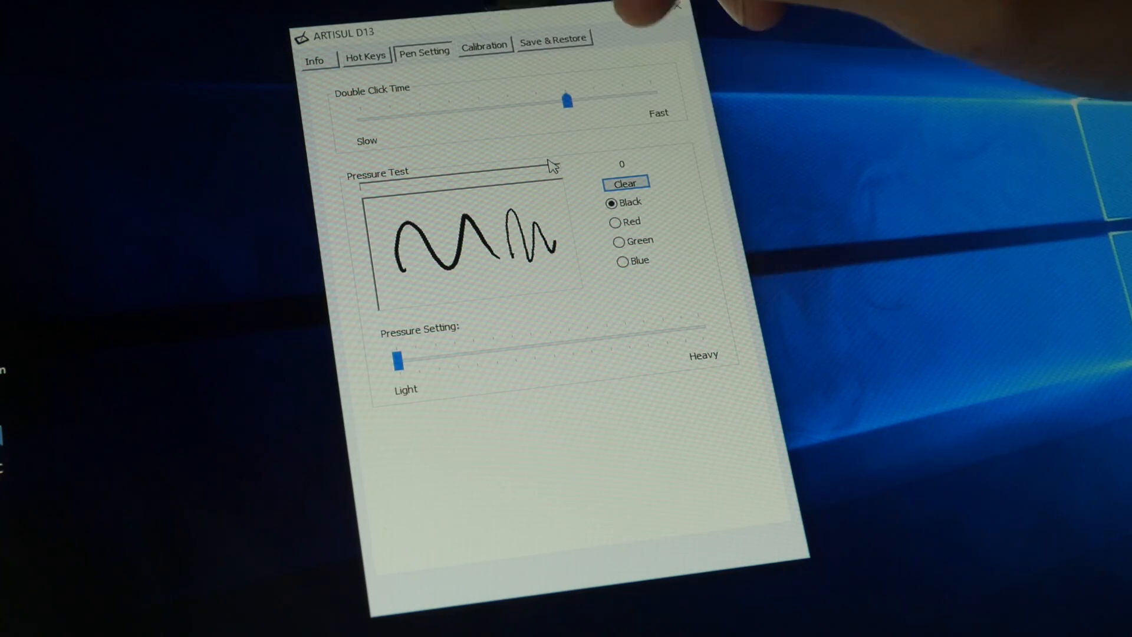
left_click(485, 46)
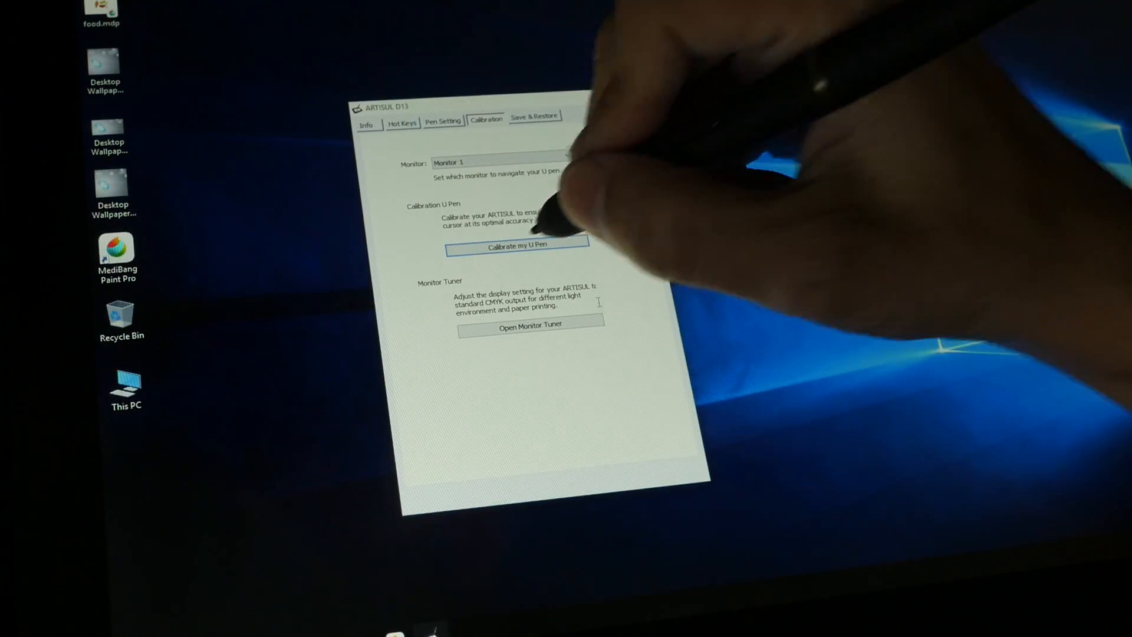
left_click(516, 245)
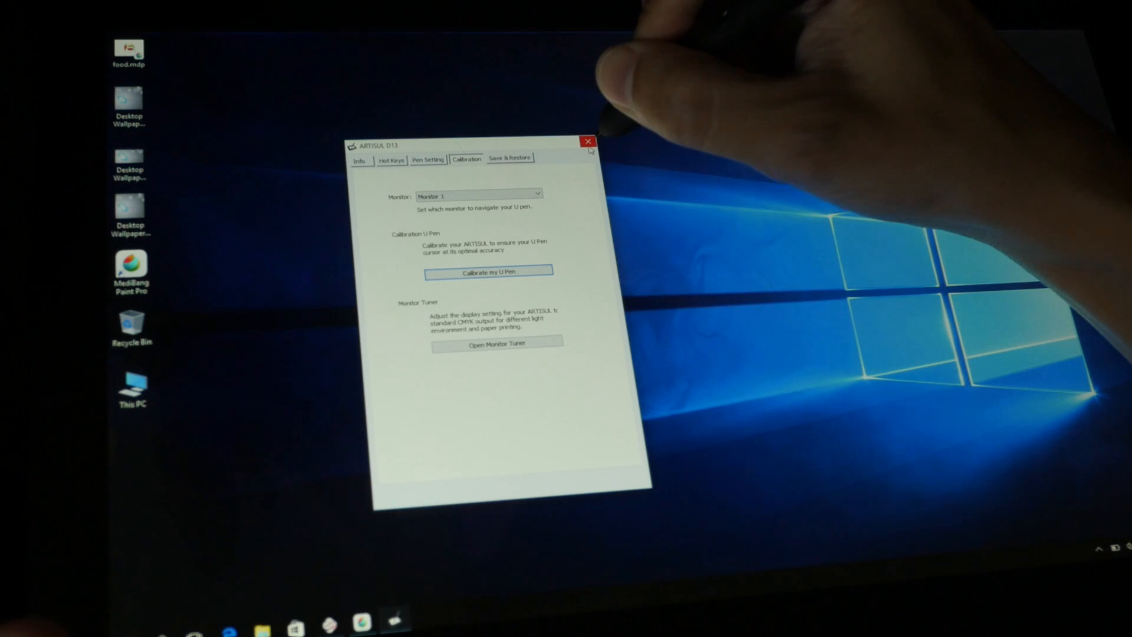
Step: Close the control panel and draw thin then heavier diagonal hatch strokes in Mischief
left_click(587, 141)
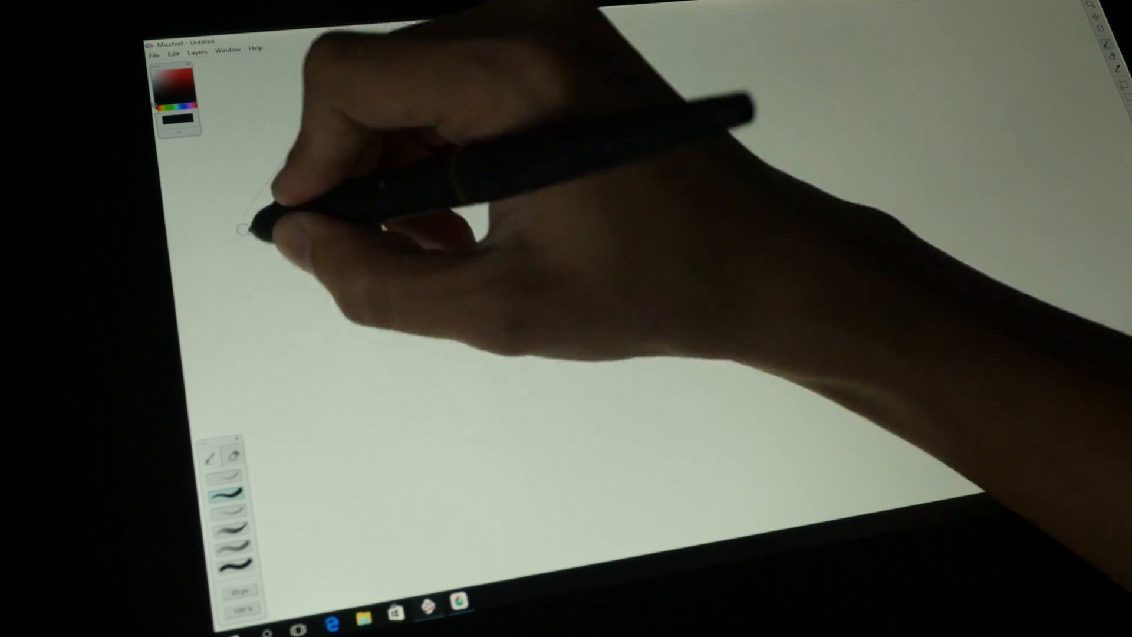
left_click_drag(260, 231, 368, 108)
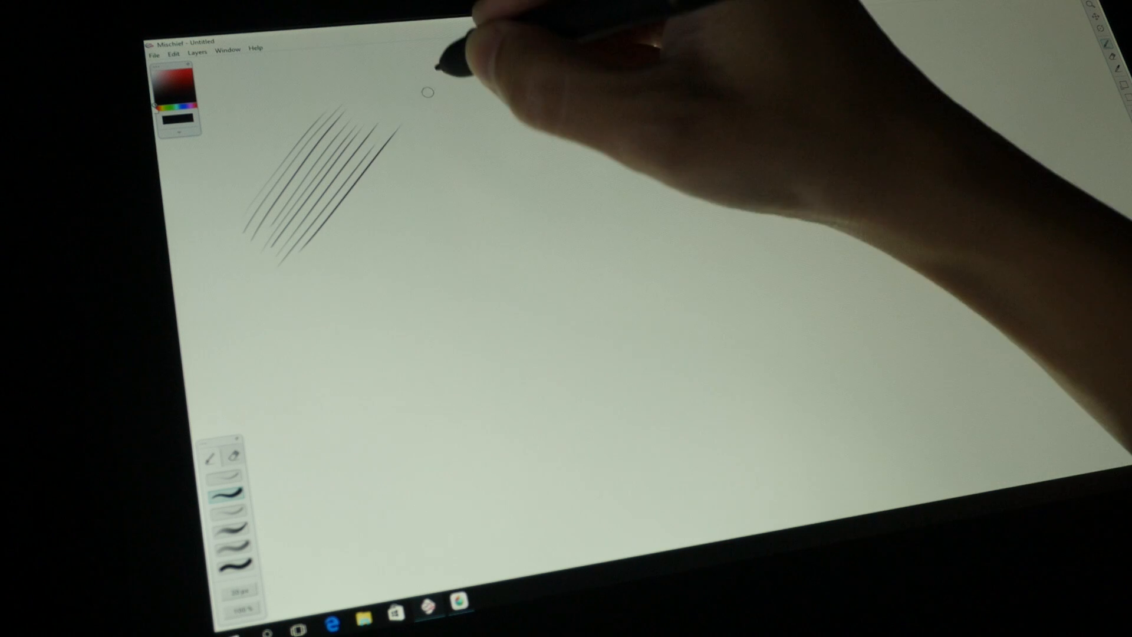
left_click_drag(439, 116, 282, 340)
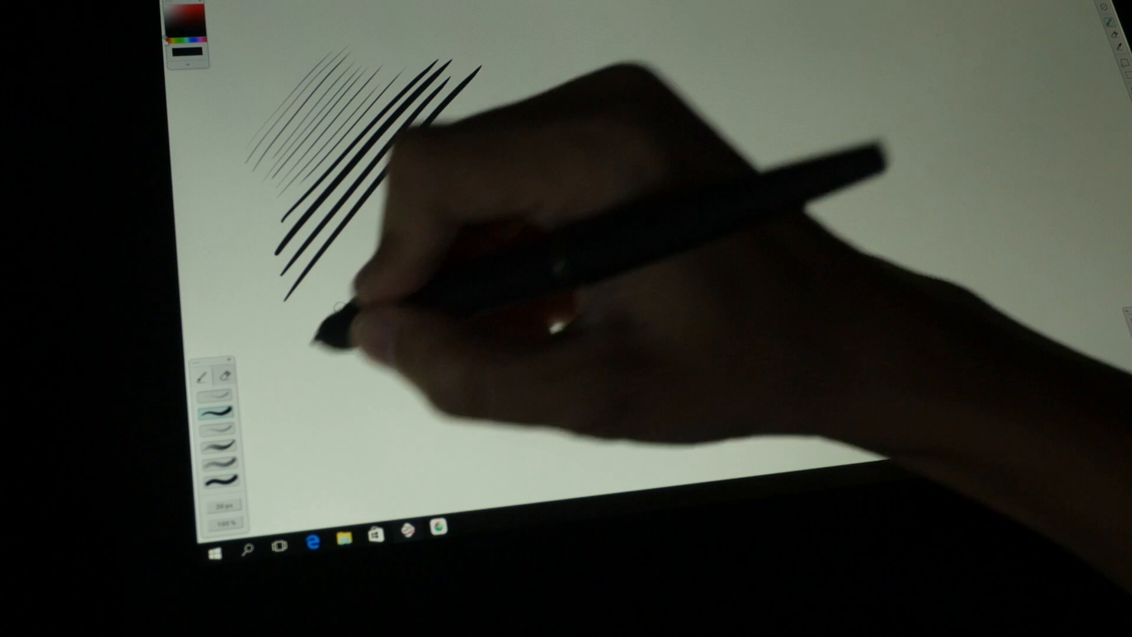
left_click_drag(332, 303, 325, 390)
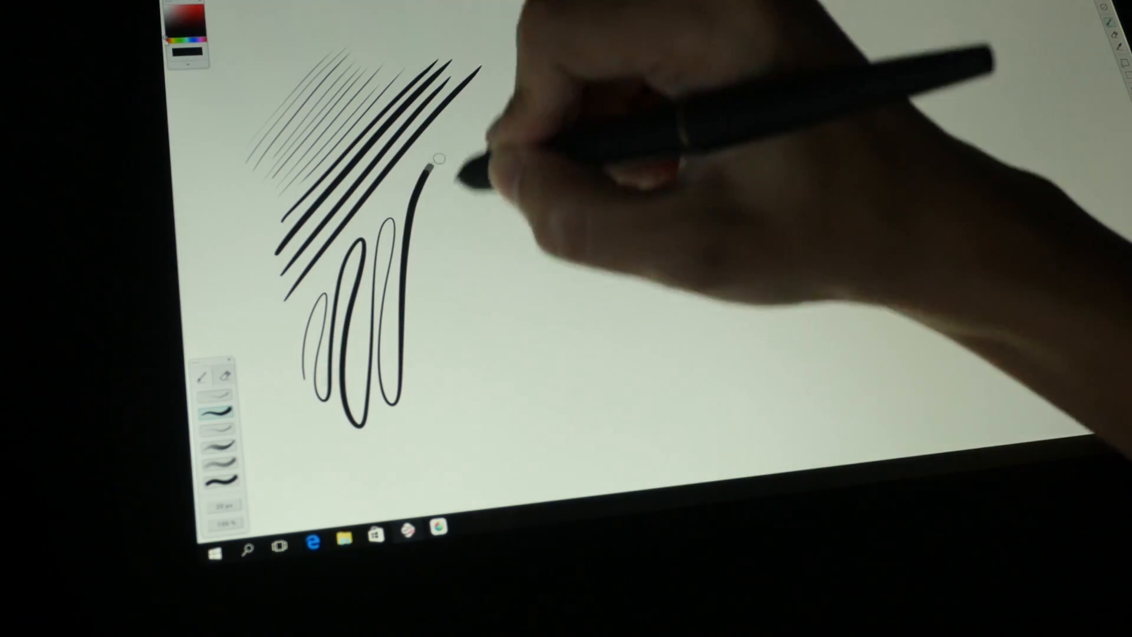
Step: Draw a row of wavy loops with pressure-varying thickness
left_click_drag(432, 180, 549, 368)
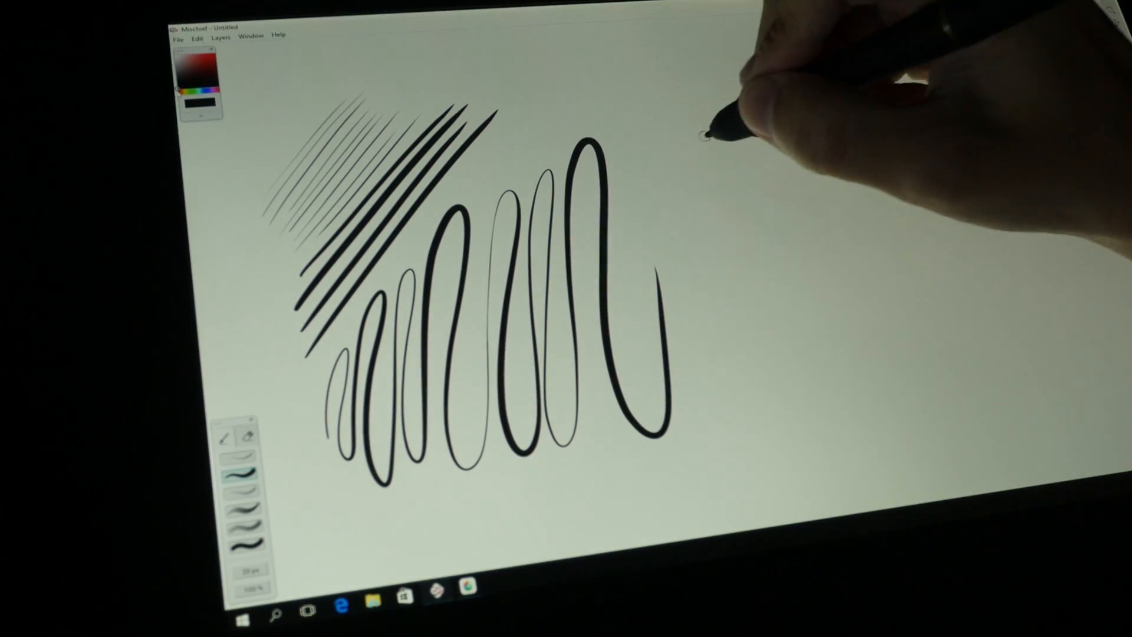
left_click_drag(715, 122, 636, 181)
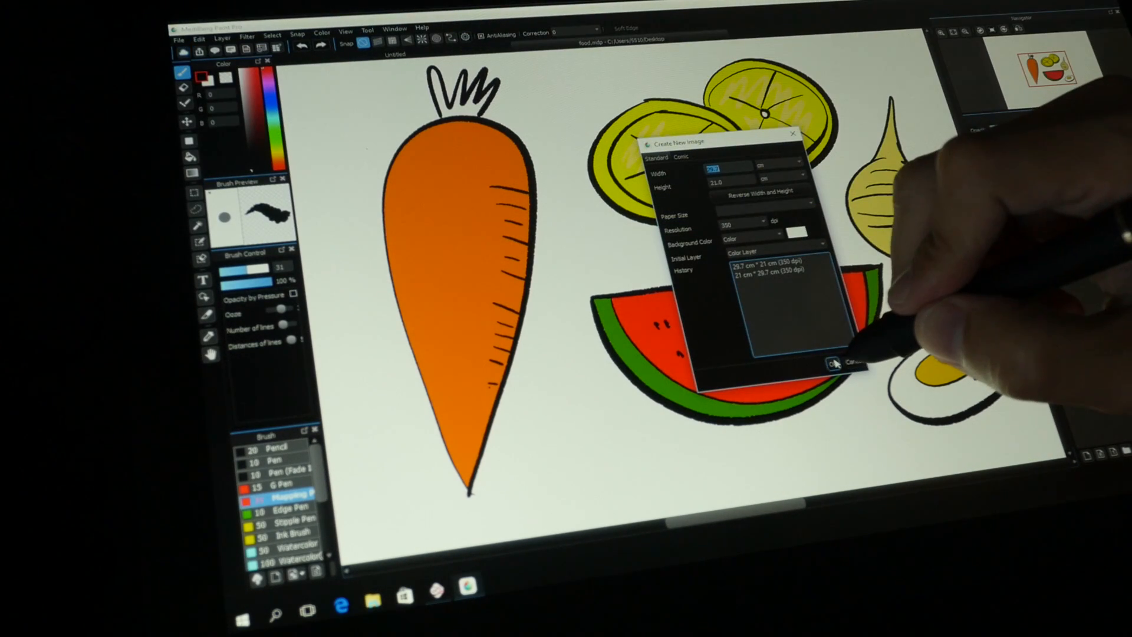
Step: Create a new blank 29.7 x 21 cm, 350 dpi image in MediBang Paint Pro
left_click(838, 363)
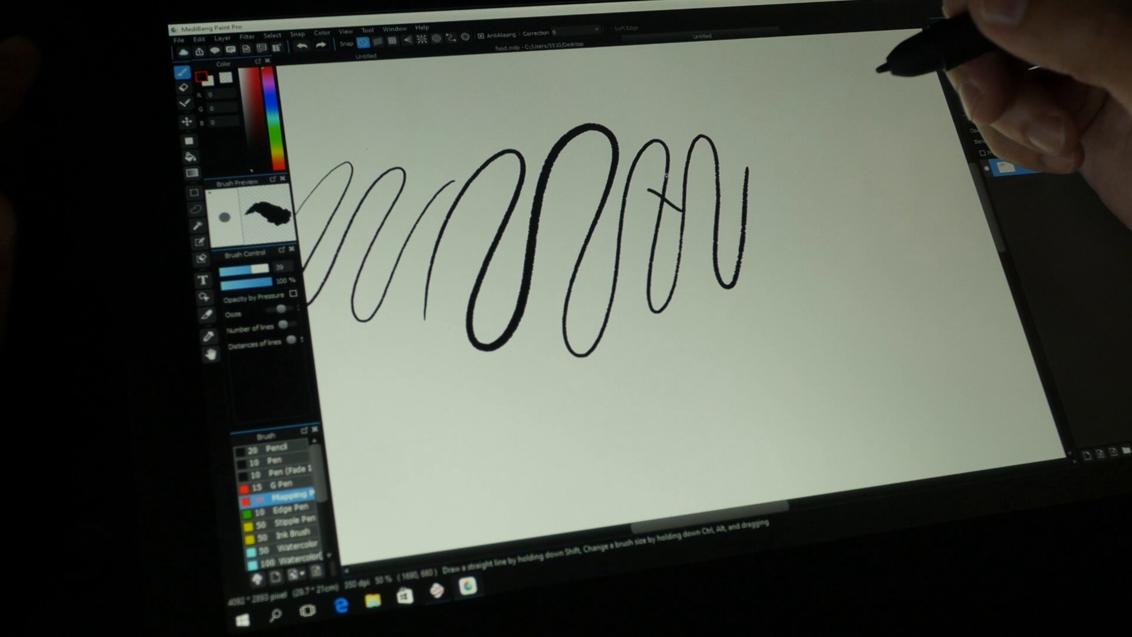
mouse_move(924, 57)
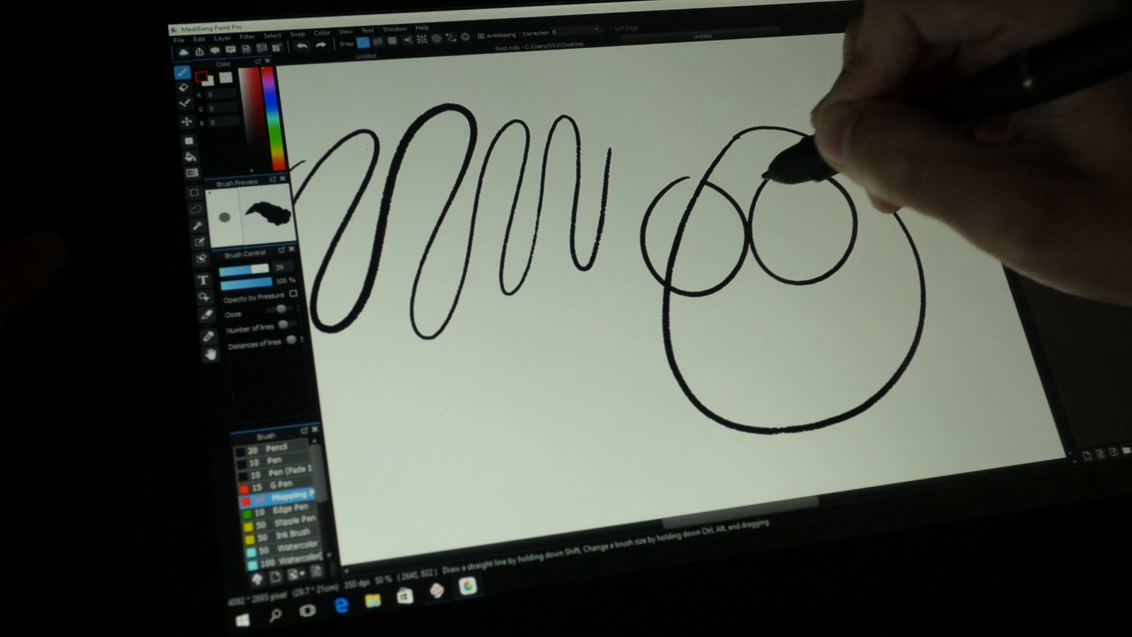
Step: Draw an eye circle on the round face outline with the Mapping Pen
left_click_drag(693, 239, 779, 231)
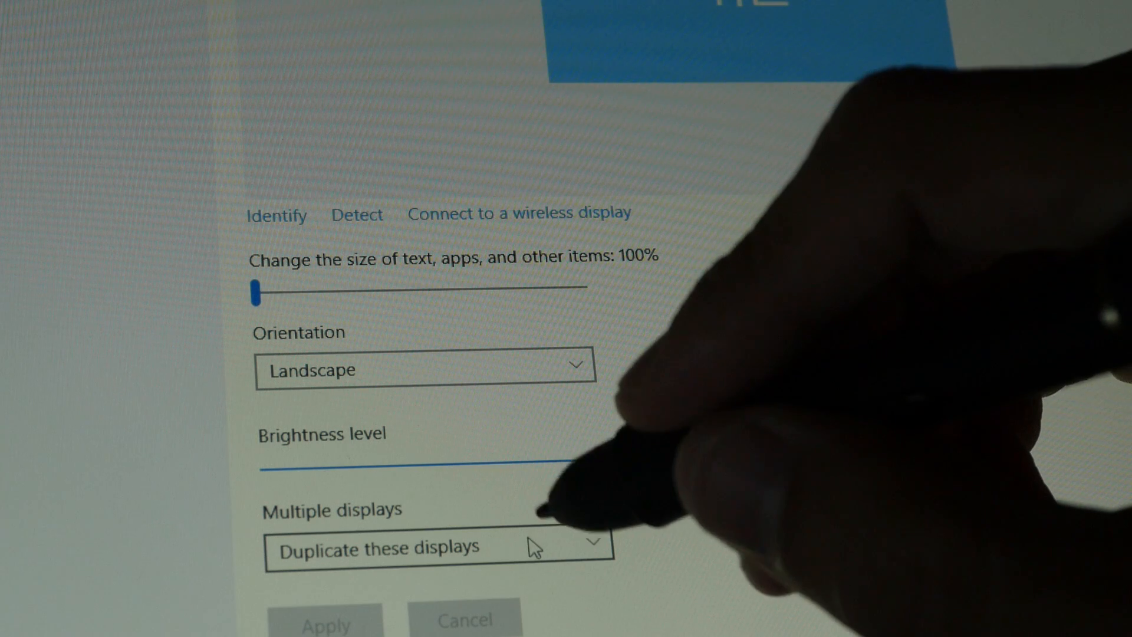
Step: Set the display scale to 100% with the displays duplicated
left_click_drag(260, 461, 599, 461)
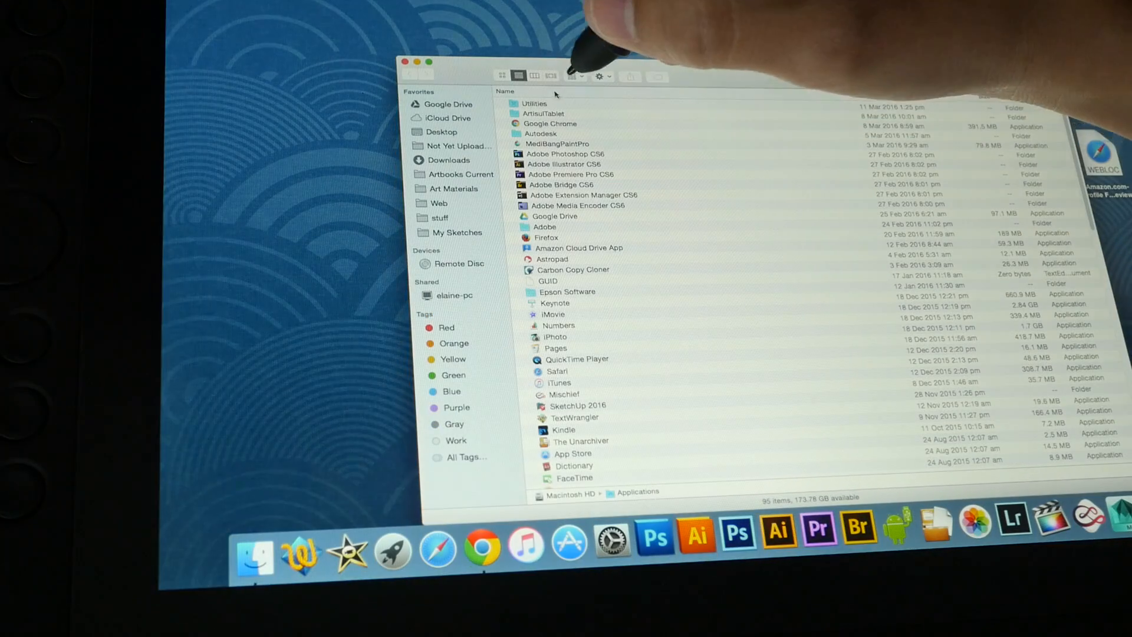
Step: Open the ArtisulTablet folder in Applications and launch ArtisulSetting
left_click(544, 113)
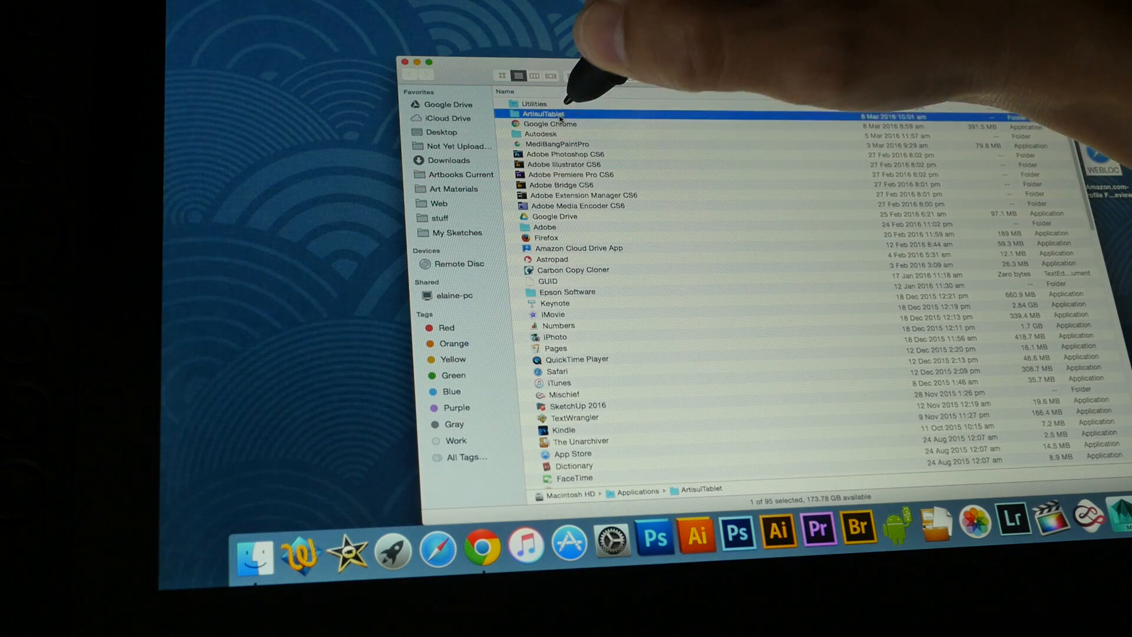
double_click(537, 113)
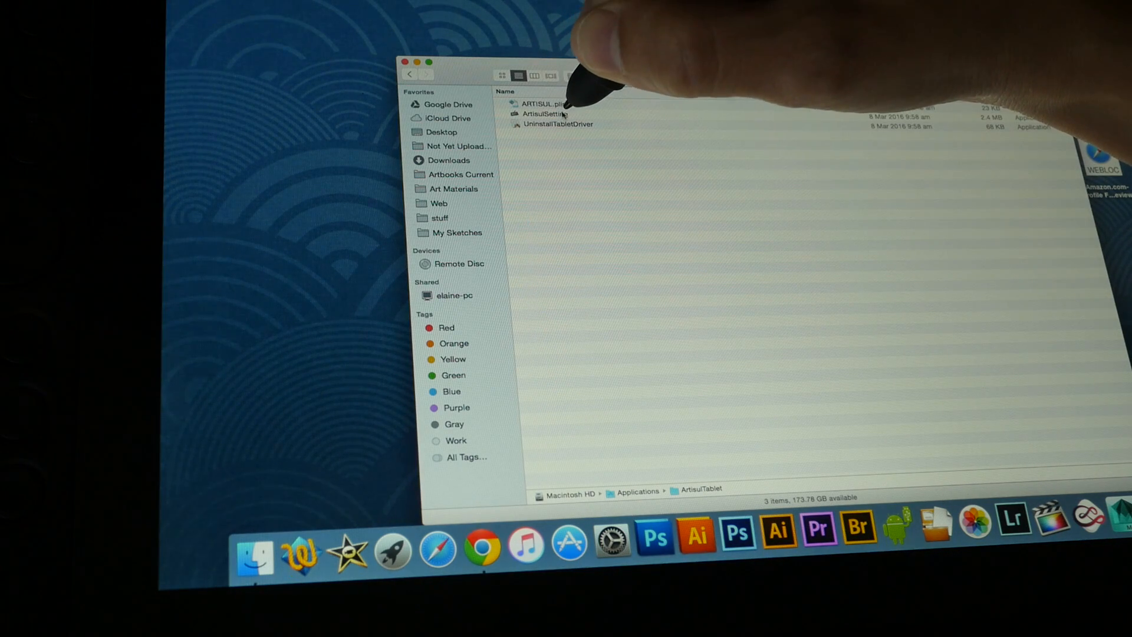
left_click(548, 114)
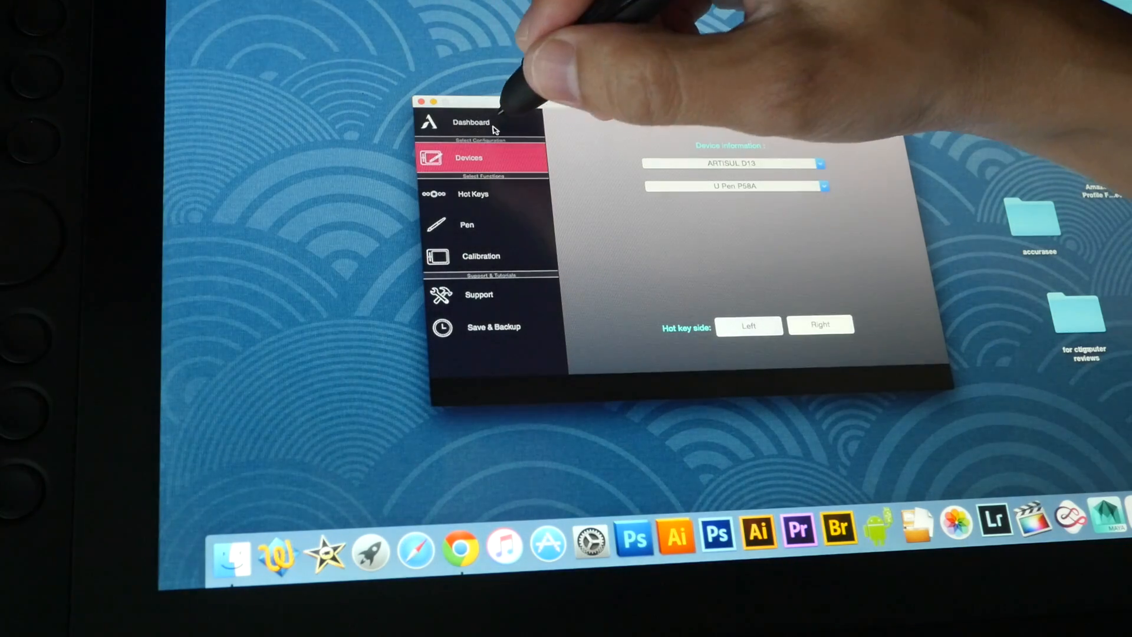
Step: Review the Hot Keys commands, peek at Custom Defined, and close it without saving
left_click(473, 193)
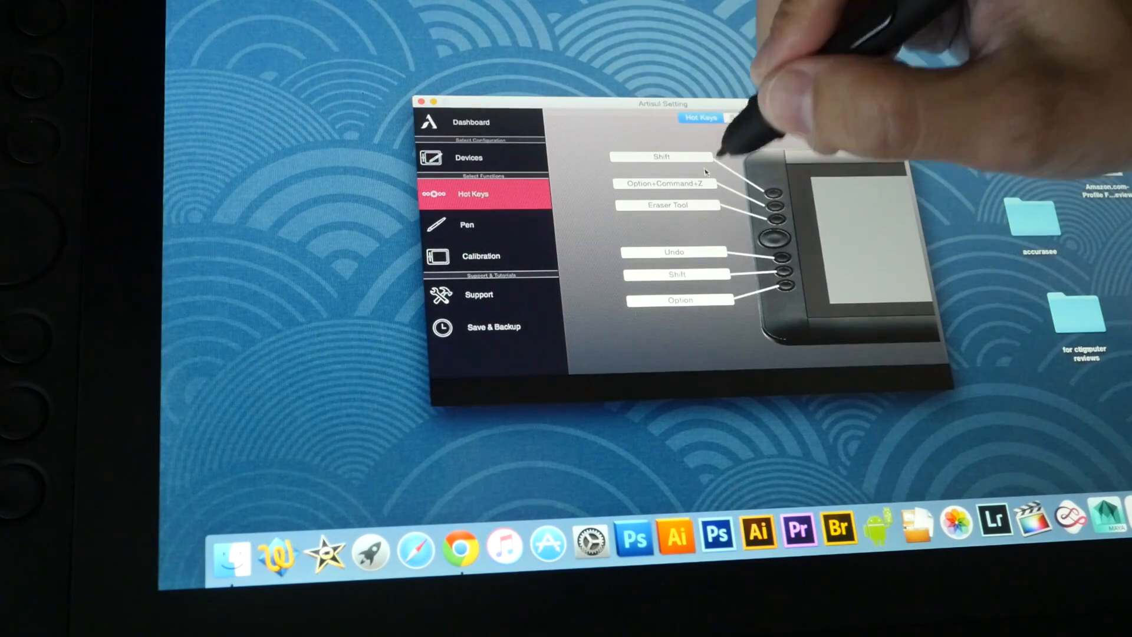
left_click(663, 184)
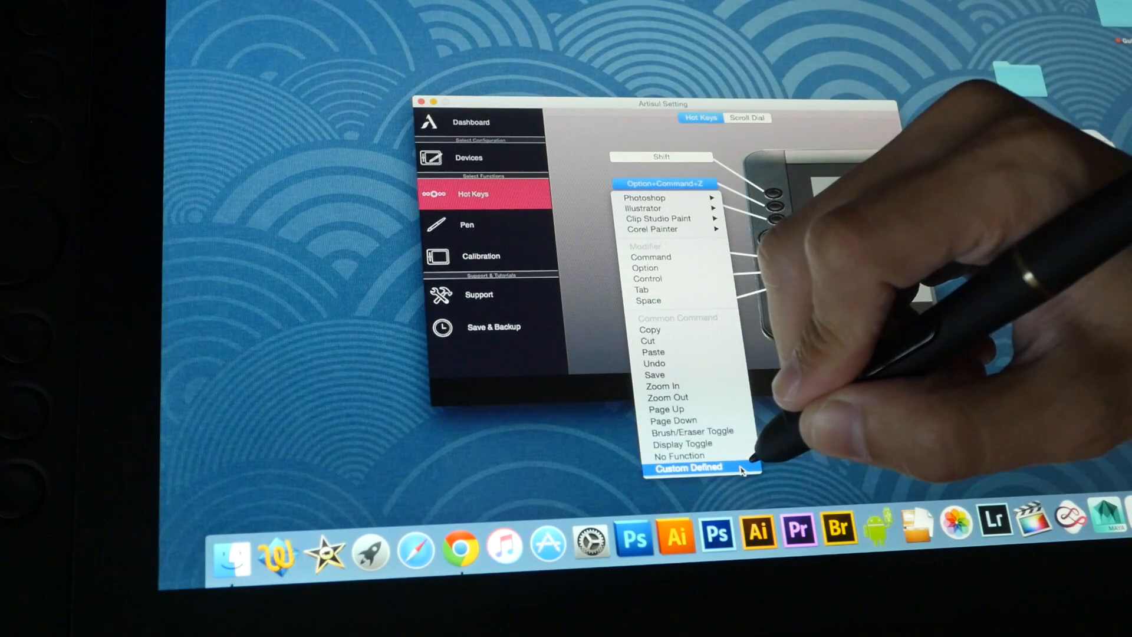
left_click(686, 467)
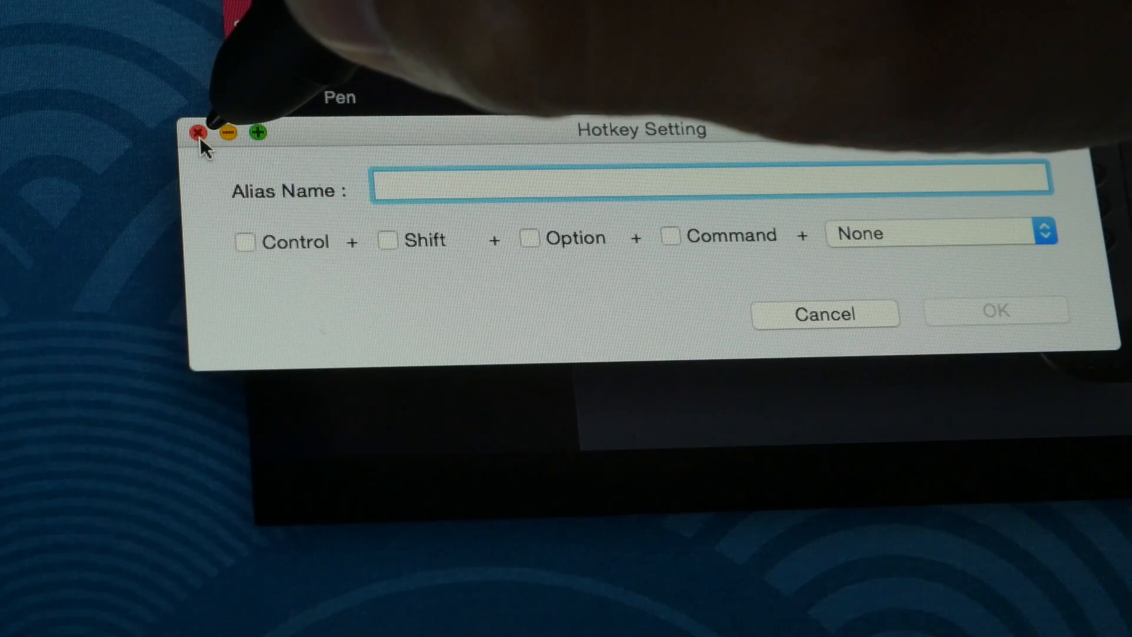
left_click(198, 133)
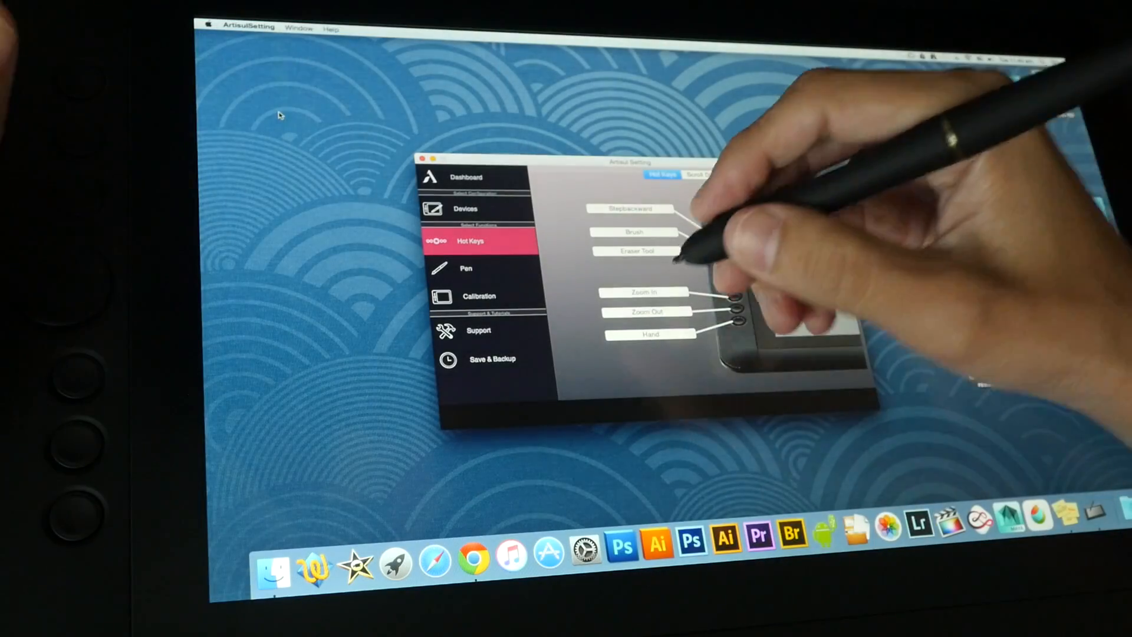
Step: Launch Photoshop CS5 from the Dock and create a new blank document
left_click(622, 540)
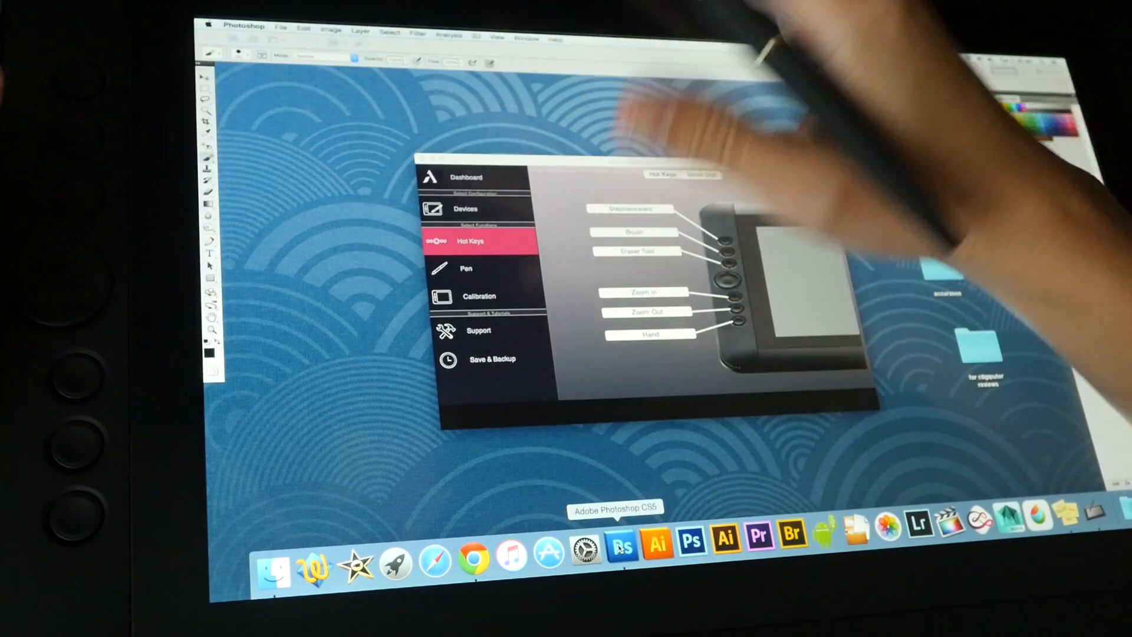
left_click(280, 28)
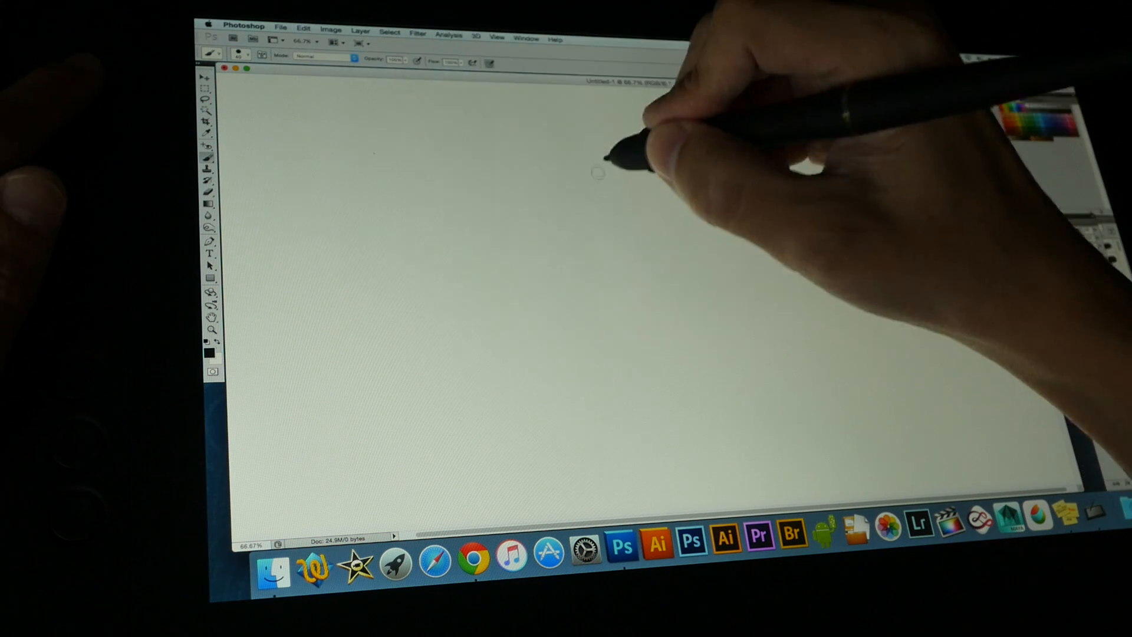
Step: Sketch a round head outline with two large eye circles and small pupils in Photoshop CS5
left_click_drag(599, 166, 613, 159)
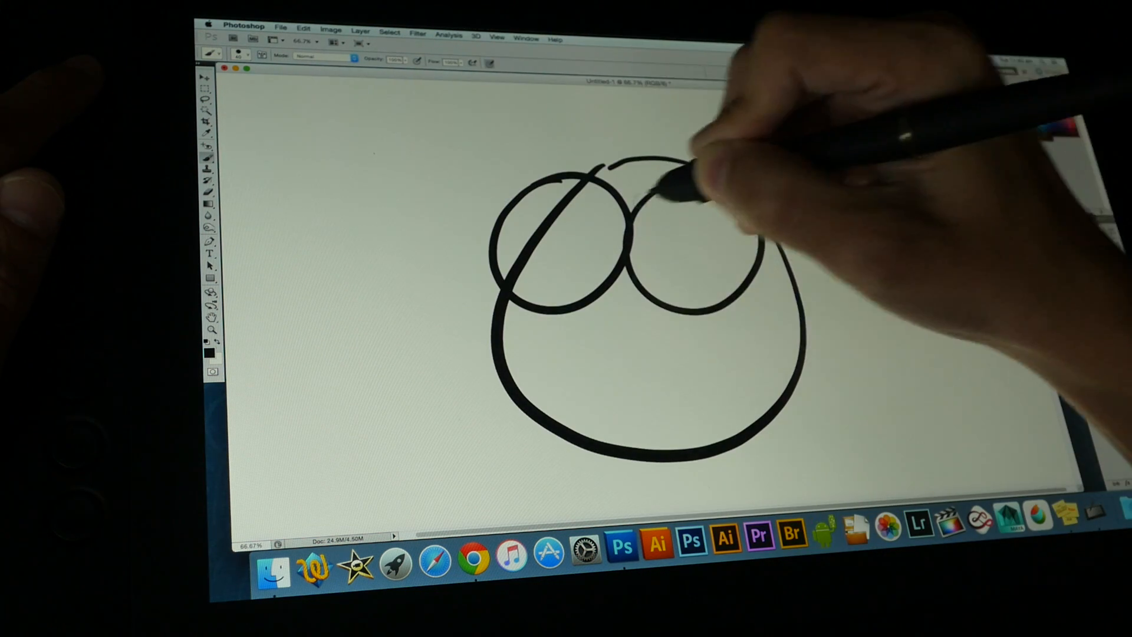
left_click_drag(584, 245, 693, 238)
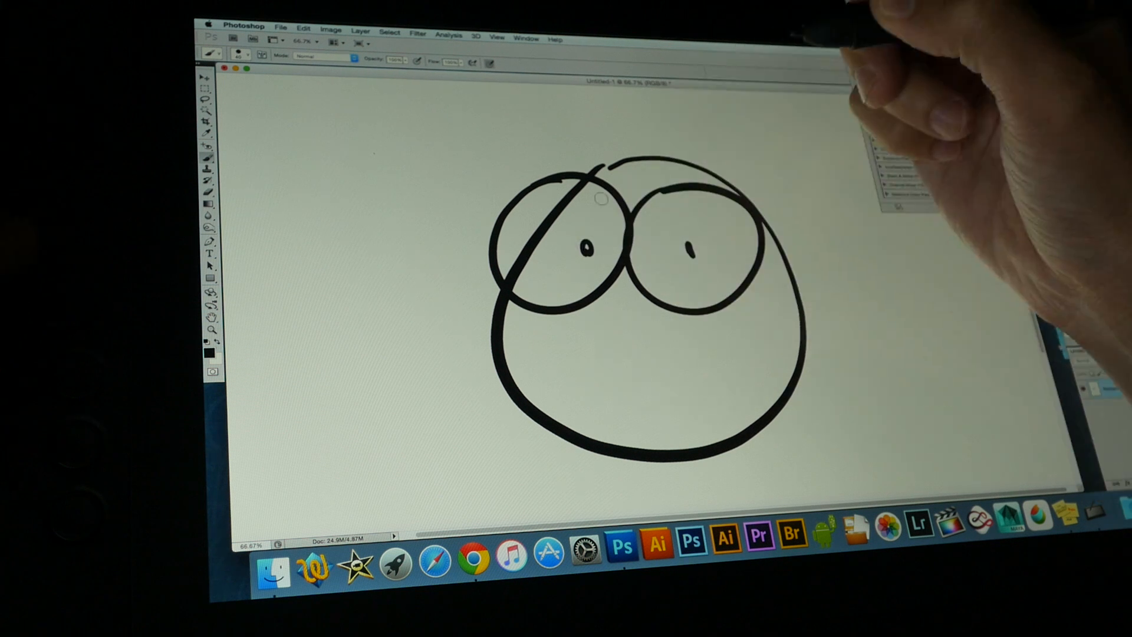